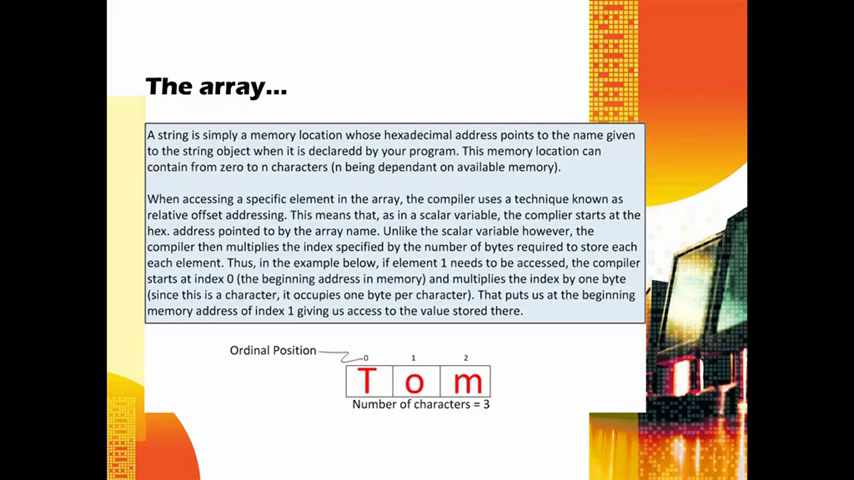
{"action": "mouse_move", "coordinate": [352, 404]}
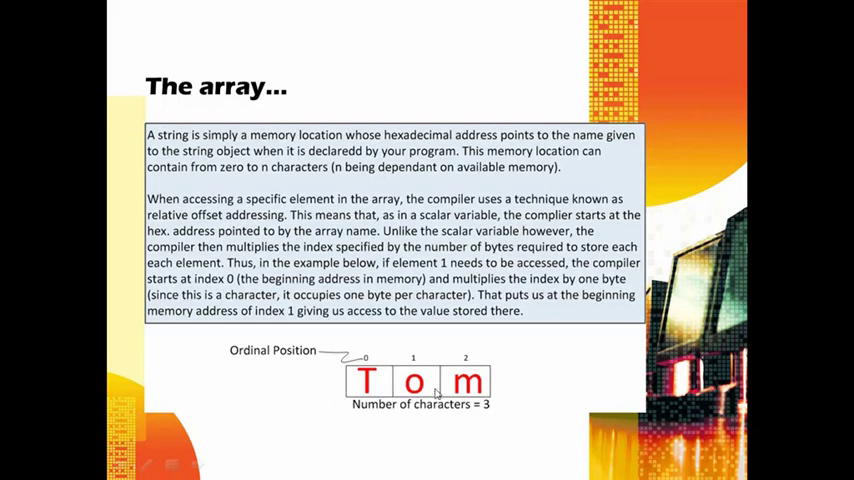
{"action": "mouse_move", "coordinate": [374, 350]}
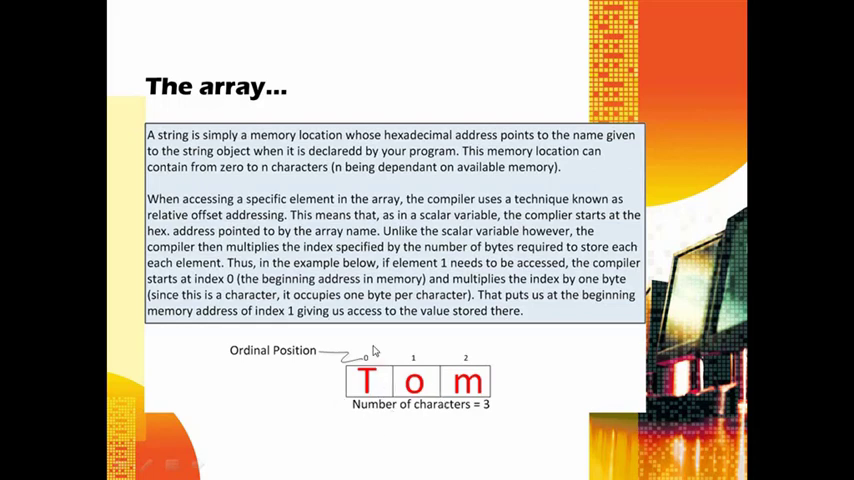
{"action": "mouse_move", "coordinate": [344, 388]}
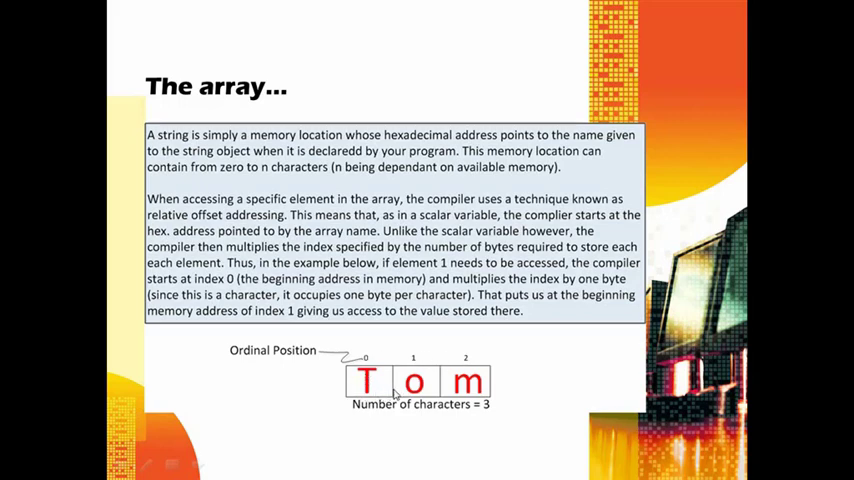
{"action": "mouse_move", "coordinate": [446, 362]}
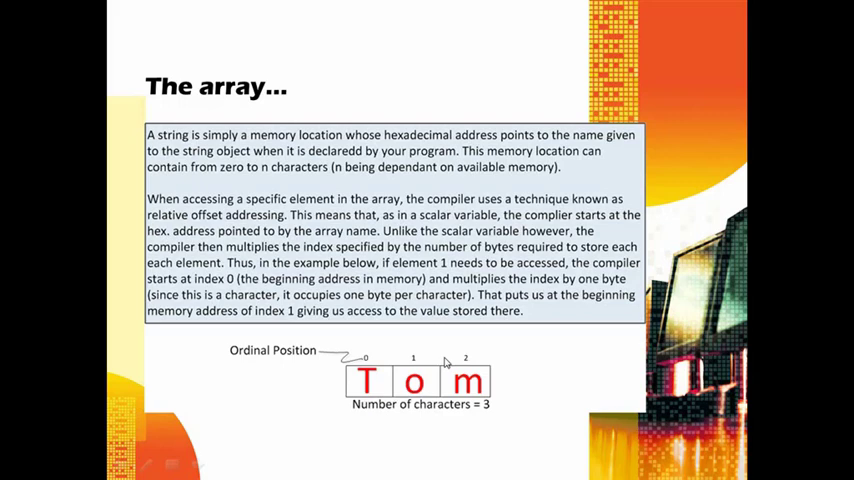
{"action": "mouse_move", "coordinate": [352, 390]}
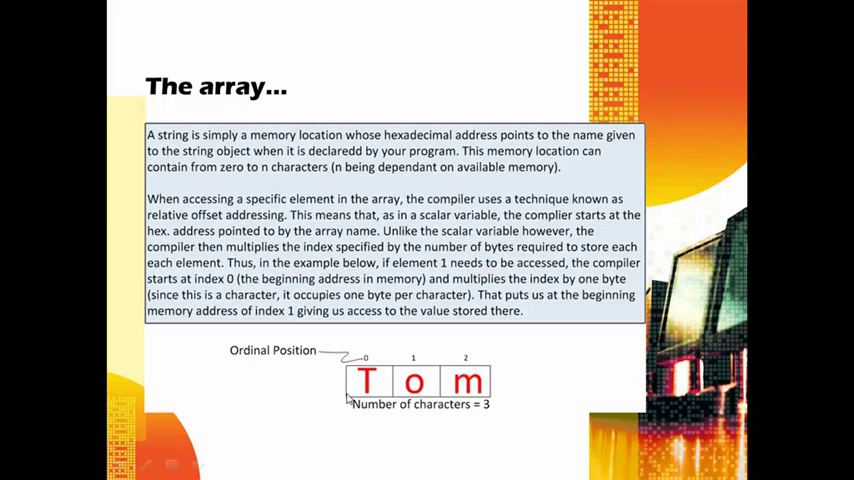
{"action": "mouse_move", "coordinate": [383, 393]}
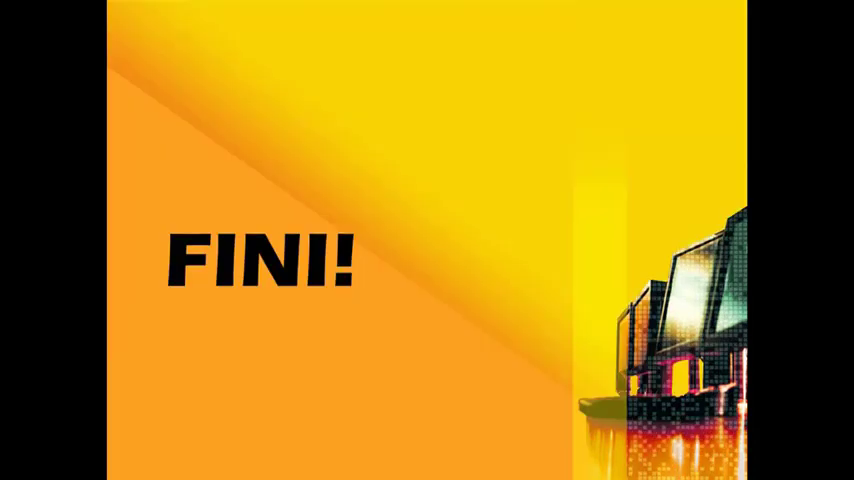
Dismiss the popup and focus the breakpointed string array declaration line
{"action": "key", "text": "Escape"}
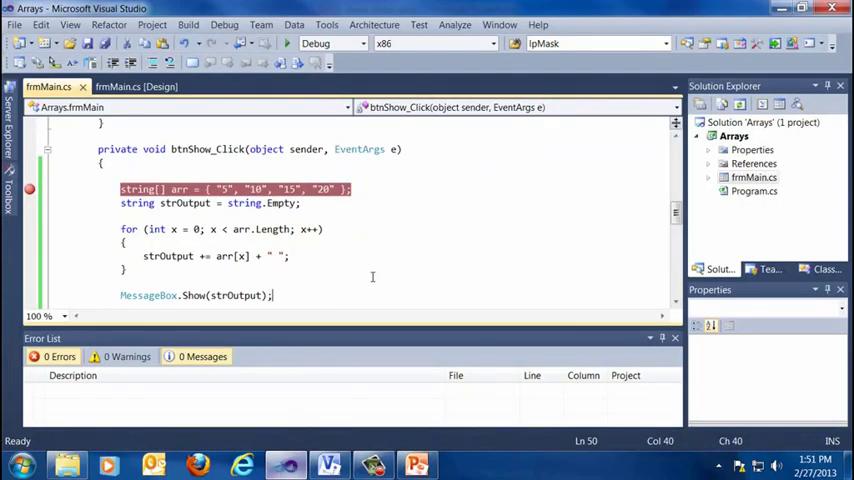
{"action": "left_click", "coordinate": [290, 255]}
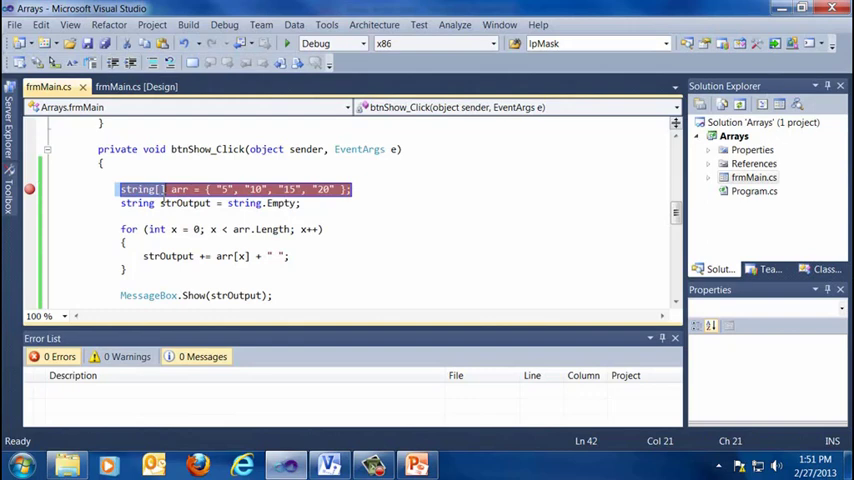
{"action": "mouse_move", "coordinate": [165, 196]}
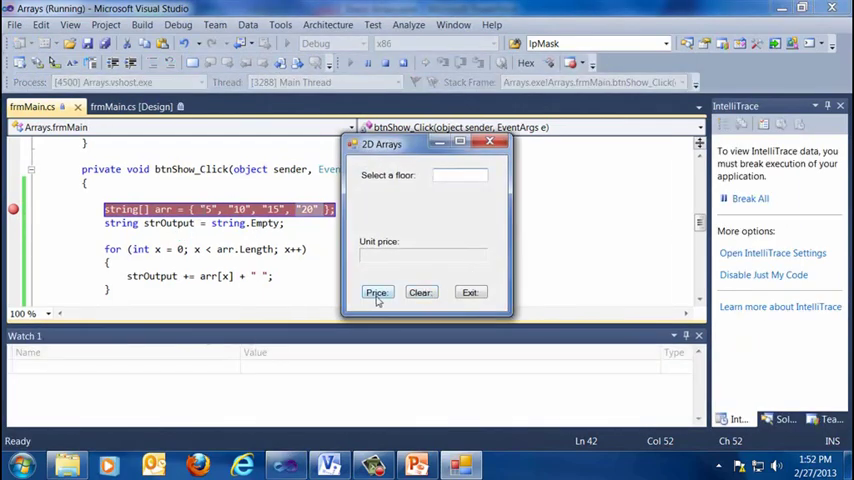
Request the price to hit the breakpoint, then watch arr and expand its values 5, 10, 15, 20
{"action": "left_click", "coordinate": [377, 292]}
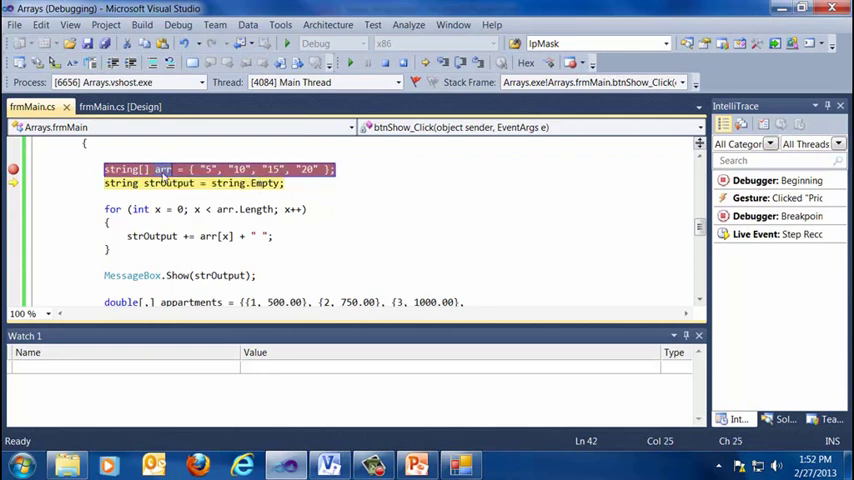
{"action": "right_click", "coordinate": [162, 168]}
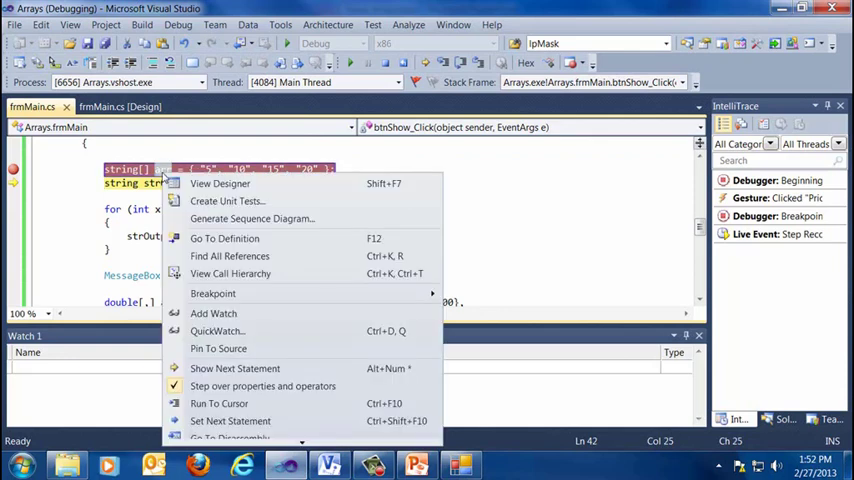
{"action": "mouse_move", "coordinate": [225, 313]}
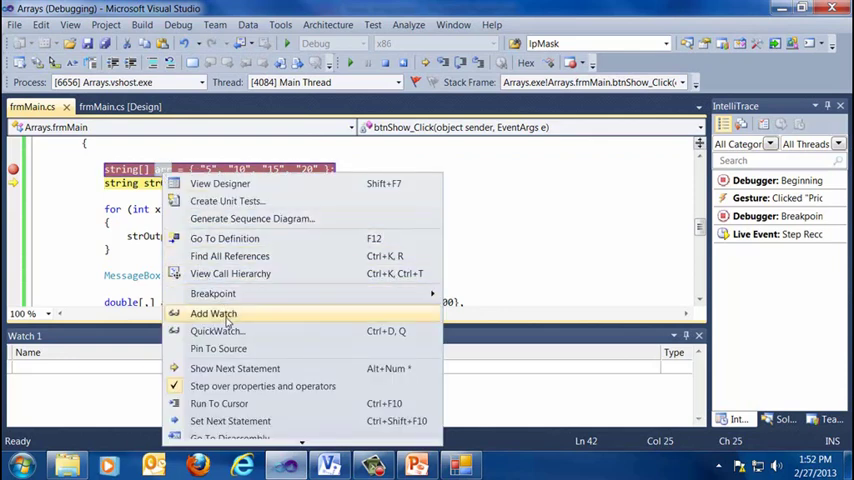
{"action": "left_click", "coordinate": [213, 313]}
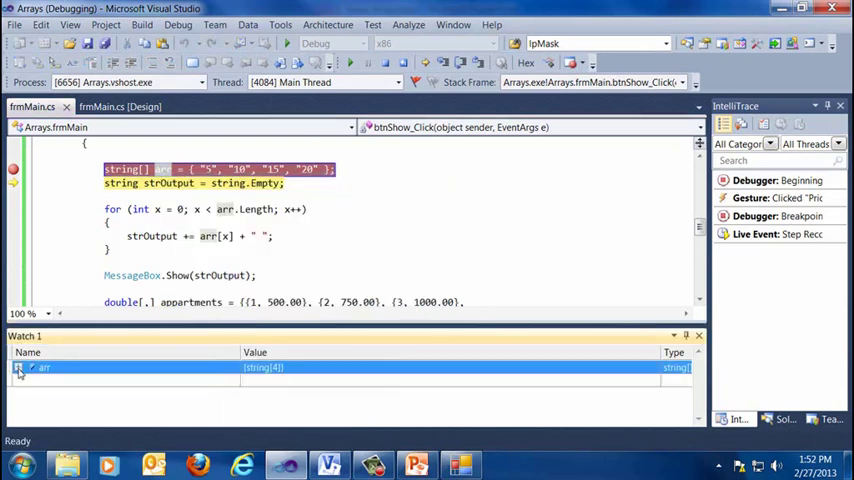
{"action": "left_click", "coordinate": [32, 367]}
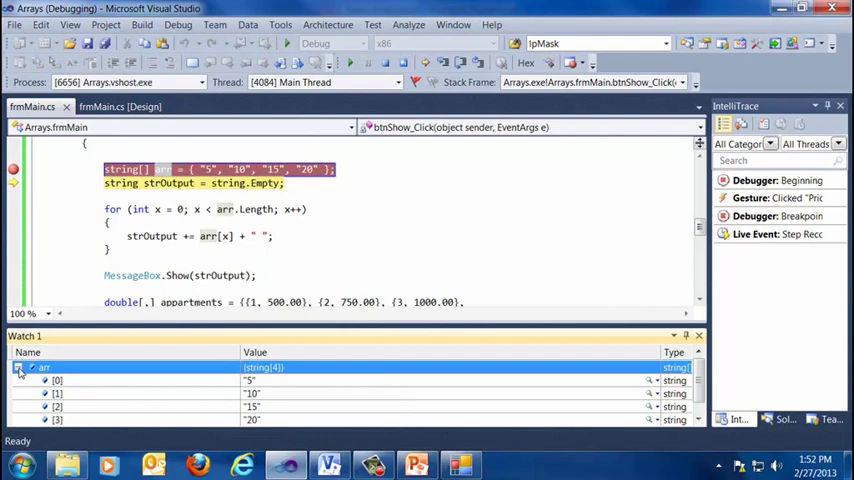
{"action": "left_click", "coordinate": [33, 367]}
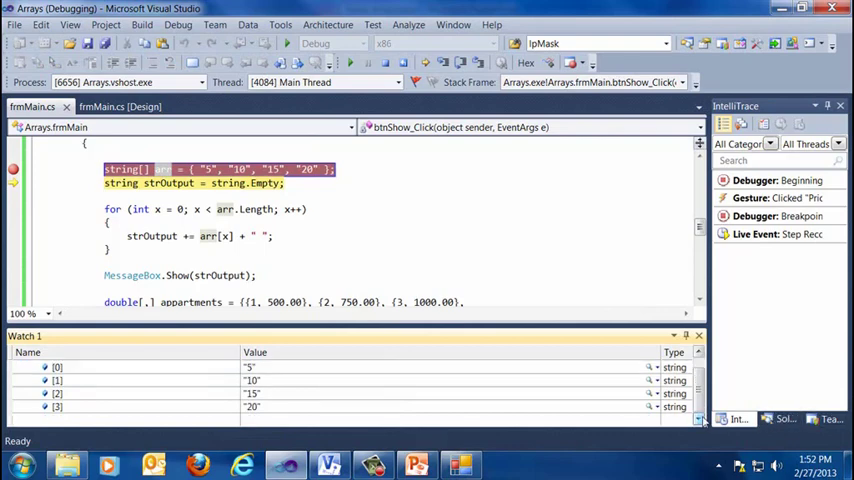
{"action": "left_click", "coordinate": [44, 367]}
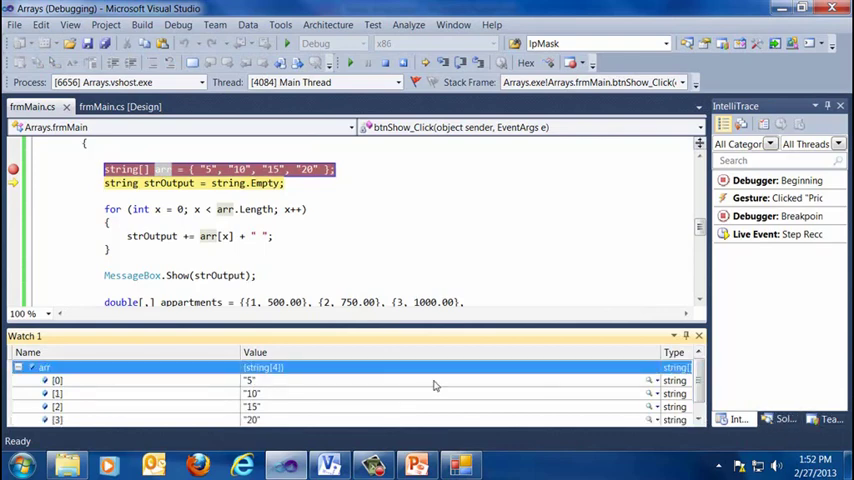
{"action": "mouse_move", "coordinate": [275, 387]}
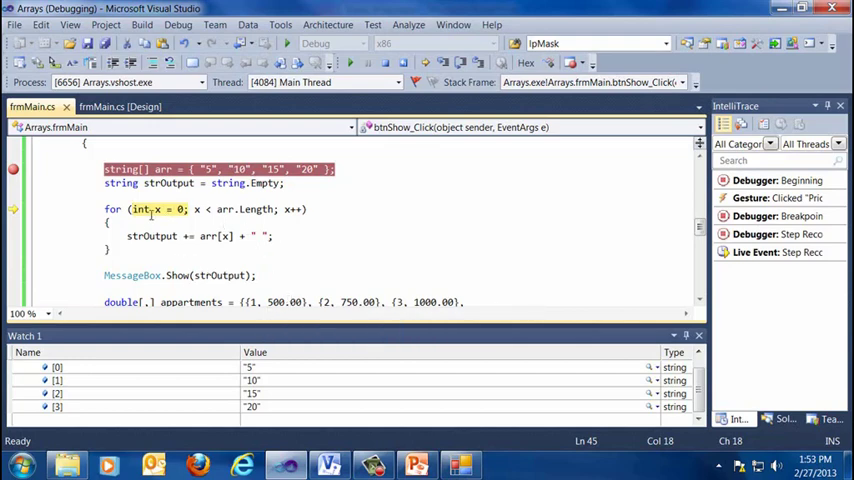
{"action": "mouse_move", "coordinate": [225, 209]}
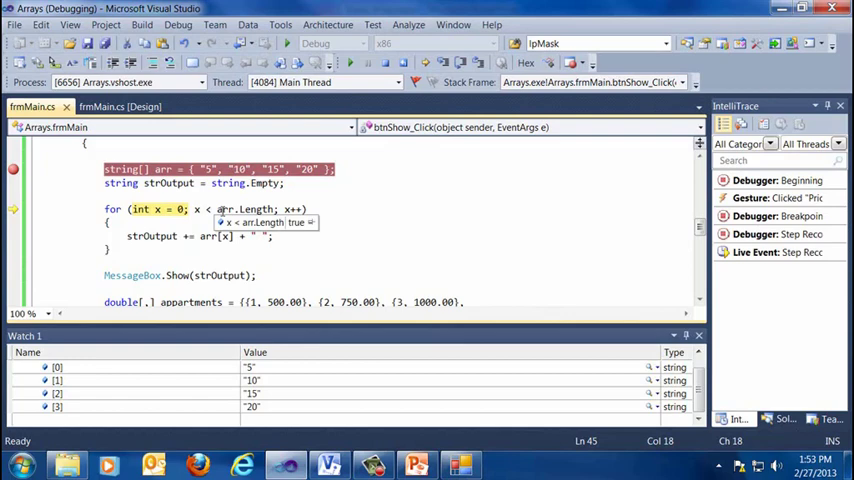
{"action": "mouse_move", "coordinate": [201, 213]}
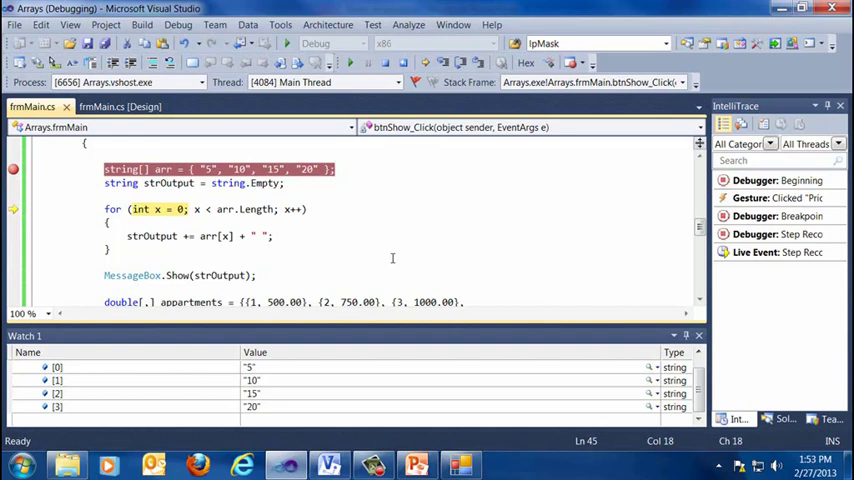
{"action": "mouse_move", "coordinate": [237, 229]}
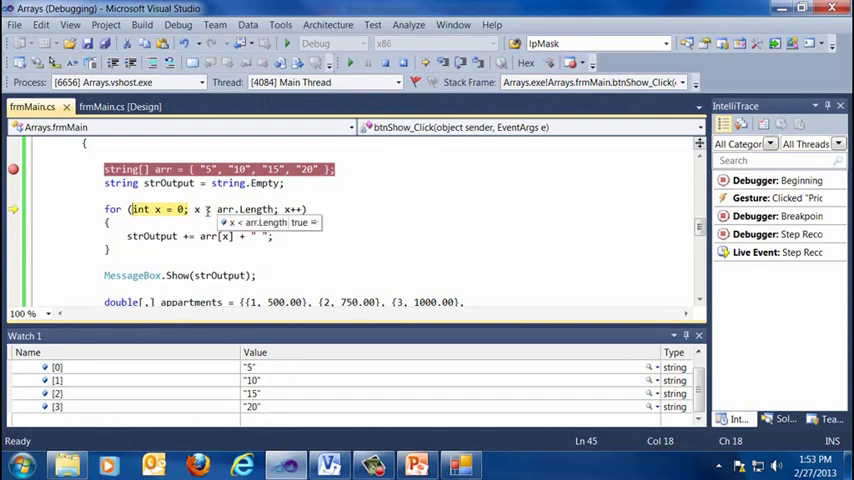
{"action": "mouse_move", "coordinate": [460, 231]}
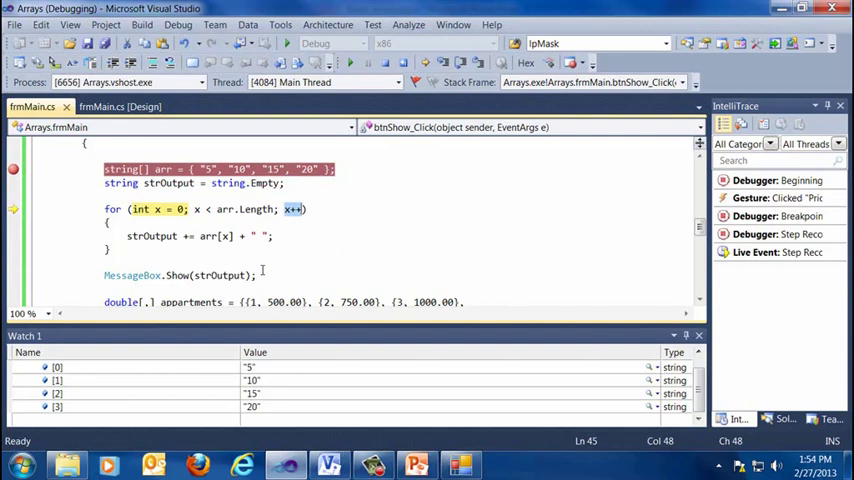
{"action": "mouse_move", "coordinate": [152, 236]}
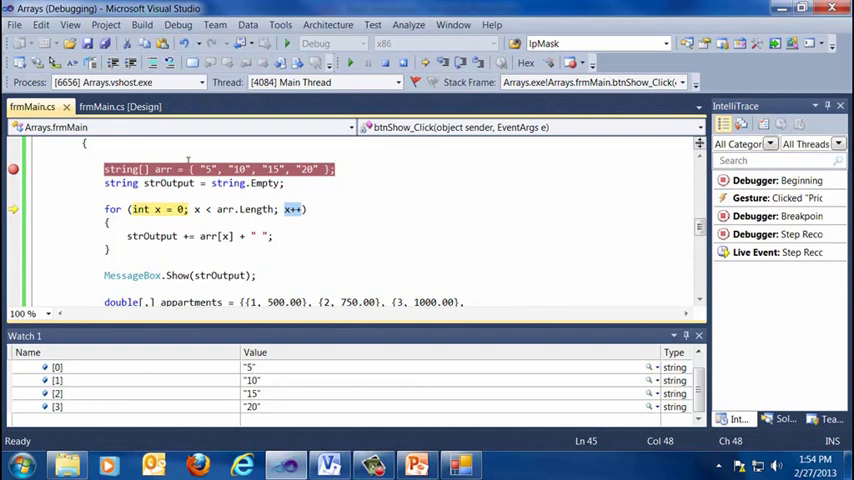
{"action": "mouse_move", "coordinate": [322, 158]}
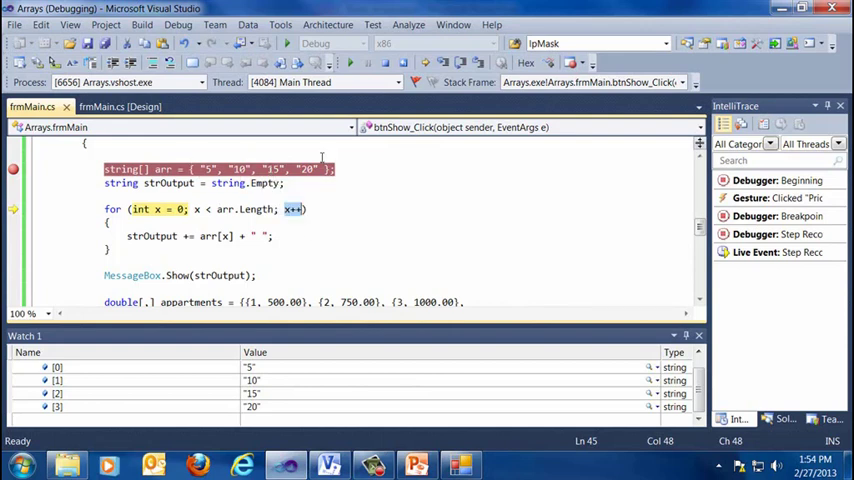
{"action": "mouse_move", "coordinate": [263, 235]}
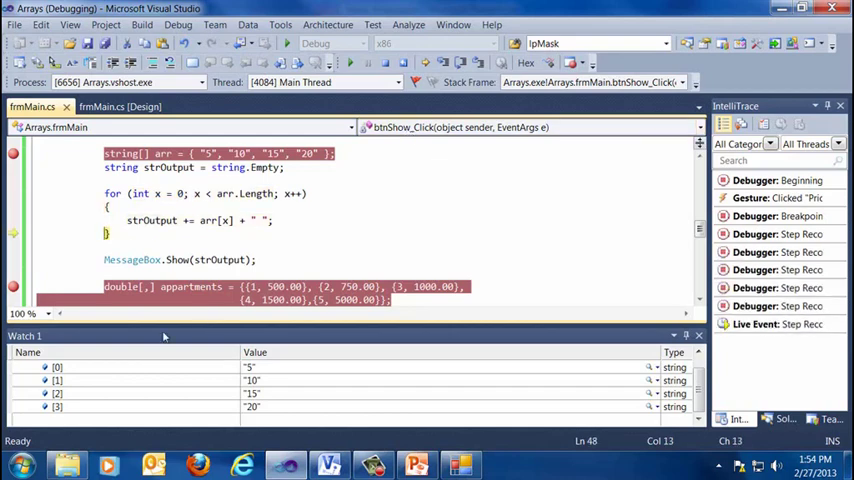
Watch strOutput and step through the loop to the '5 10 15 20' message
{"action": "left_click", "coordinate": [33, 367]}
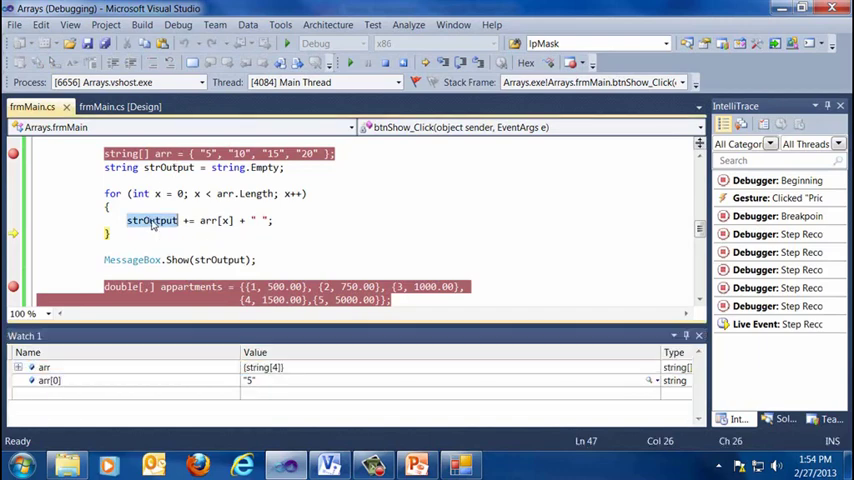
{"action": "right_click", "coordinate": [152, 221]}
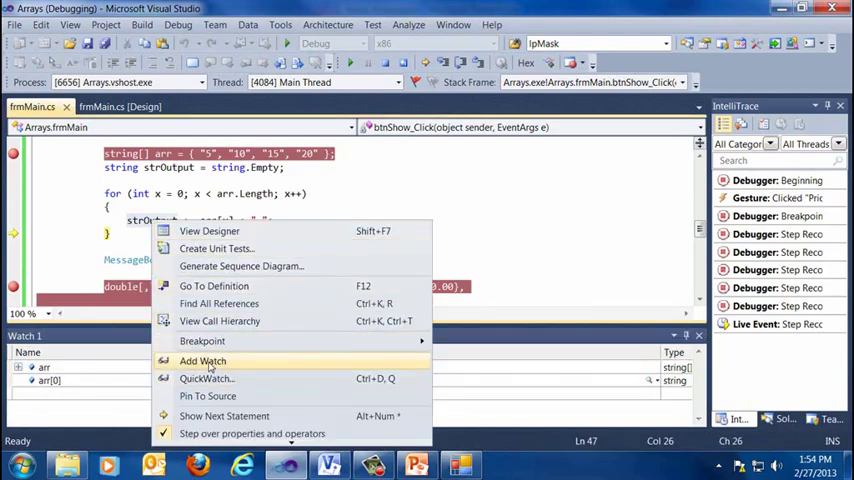
{"action": "left_click", "coordinate": [202, 361]}
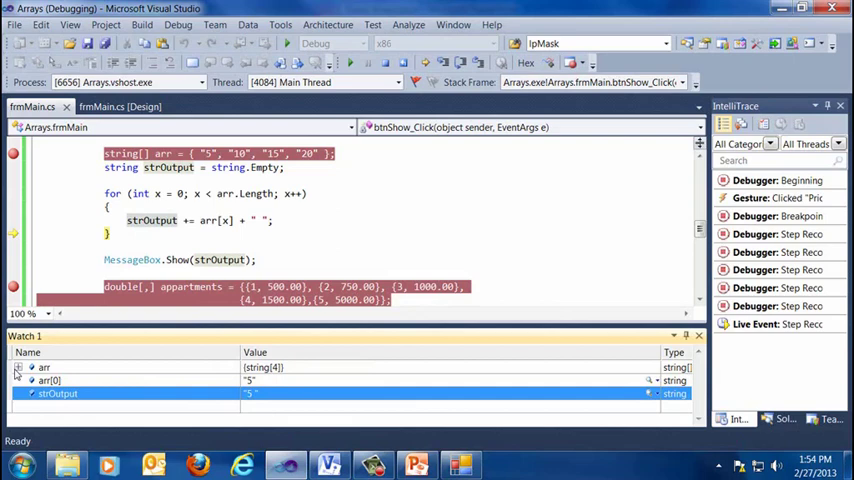
{"action": "left_click", "coordinate": [31, 367]}
{"action": "type", "text": "x"}
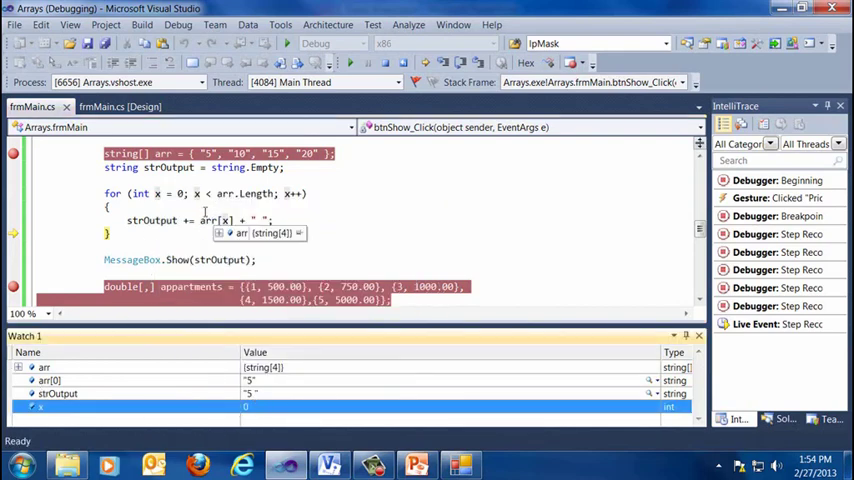
{"action": "mouse_move", "coordinate": [314, 395]}
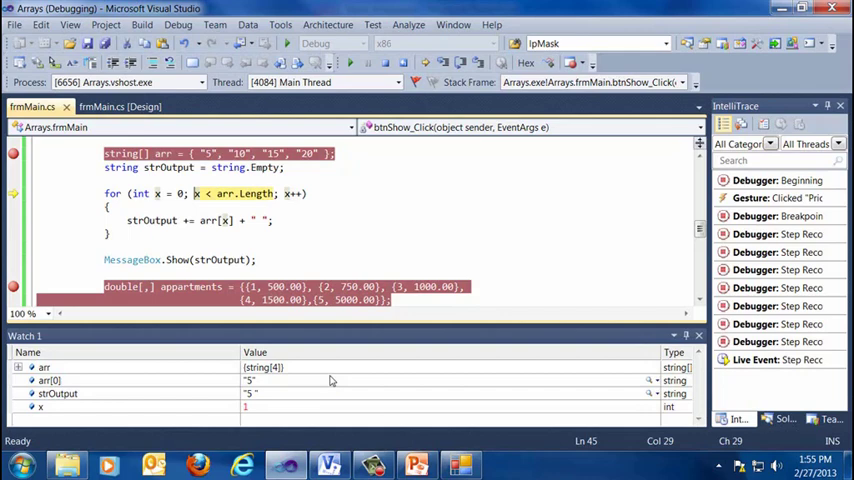
{"action": "mouse_move", "coordinate": [251, 438]}
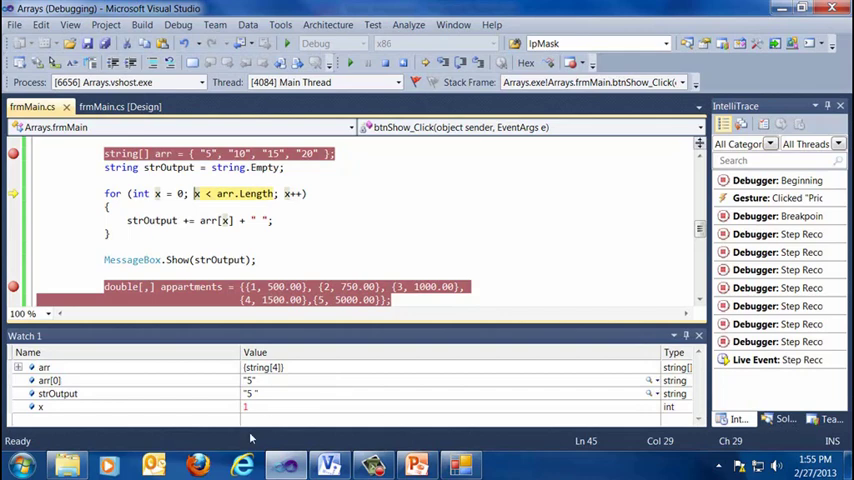
{"action": "mouse_move", "coordinate": [304, 396]}
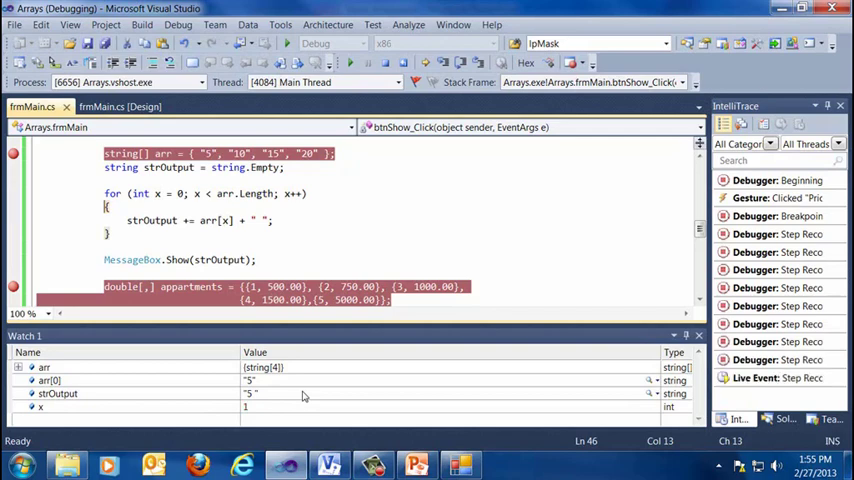
{"action": "key", "text": "F10"}
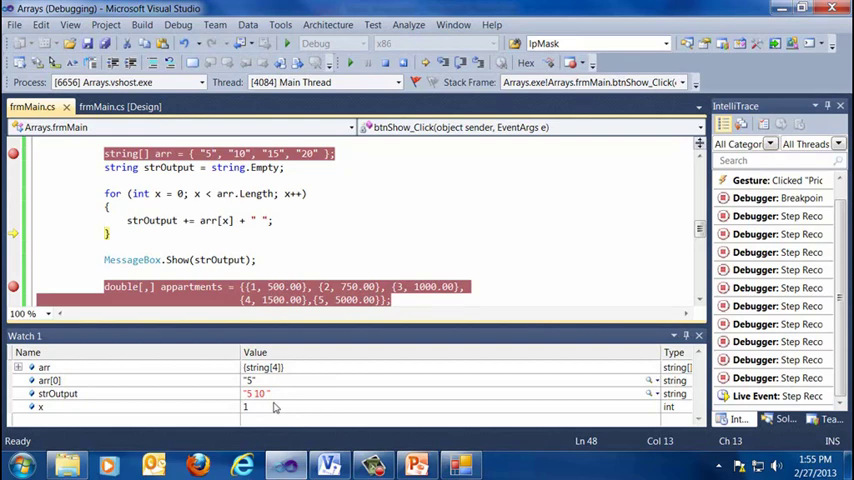
{"action": "key", "text": "F10"}
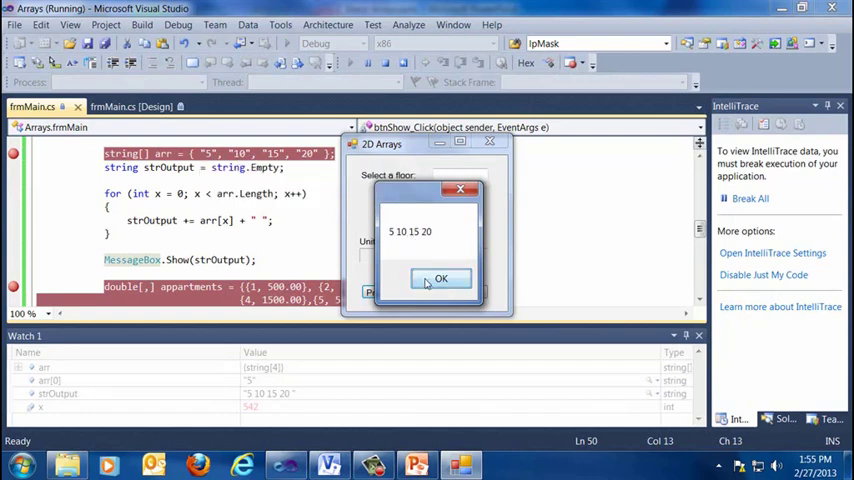
Dismiss the '5 10 15 20' message box and stop debugging from the Debug menu
{"action": "left_click", "coordinate": [440, 278]}
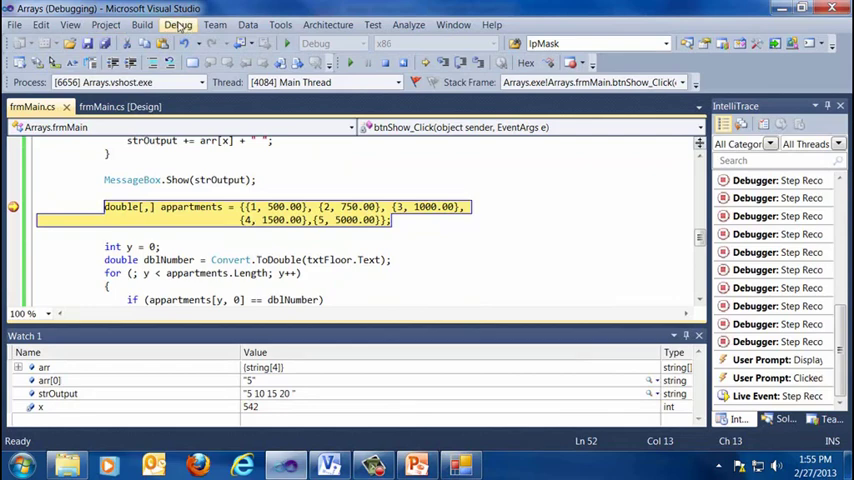
{"action": "left_click", "coordinate": [178, 24]}
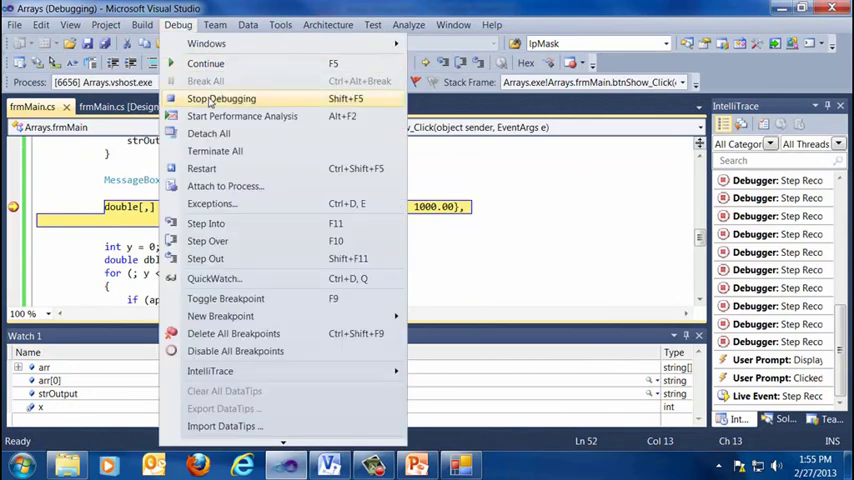
{"action": "left_click", "coordinate": [221, 98]}
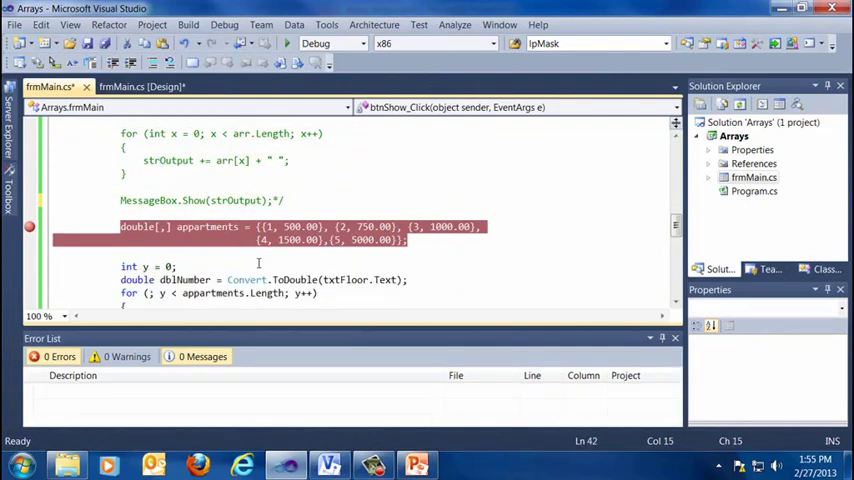
Scroll down through the code in the editor
{"action": "scroll", "scroll_direction": "down", "scroll_amount": 3}
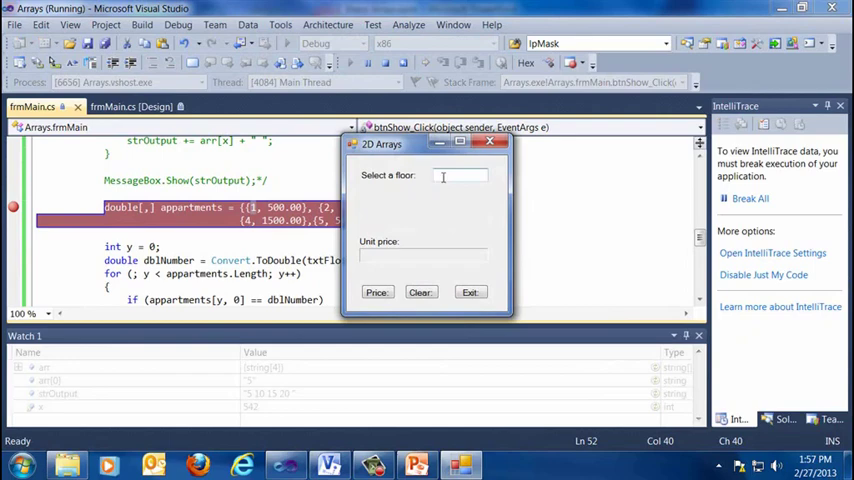
Enter floor 5 and clear all old entries from the Watch window
{"action": "type", "text": "5"}
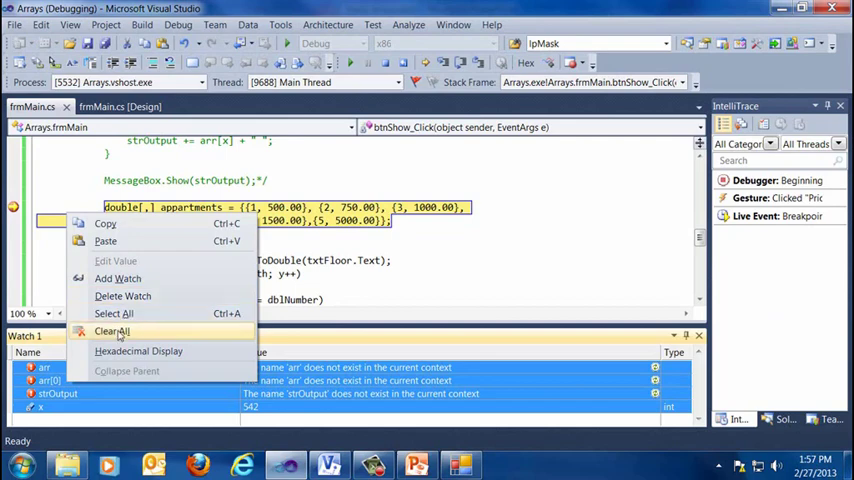
{"action": "left_click", "coordinate": [112, 331]}
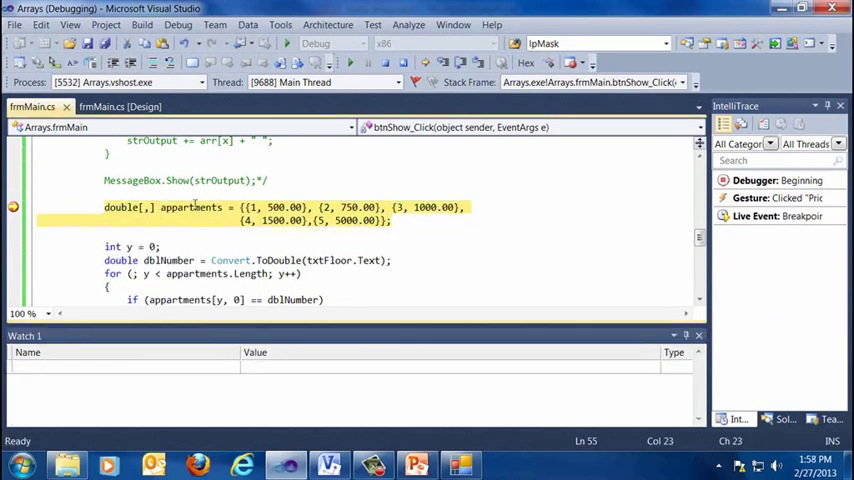
Watch apartments, y and dblNumber, step past the declaration, and expand apartments' 5×2 values
{"action": "right_click", "coordinate": [190, 207]}
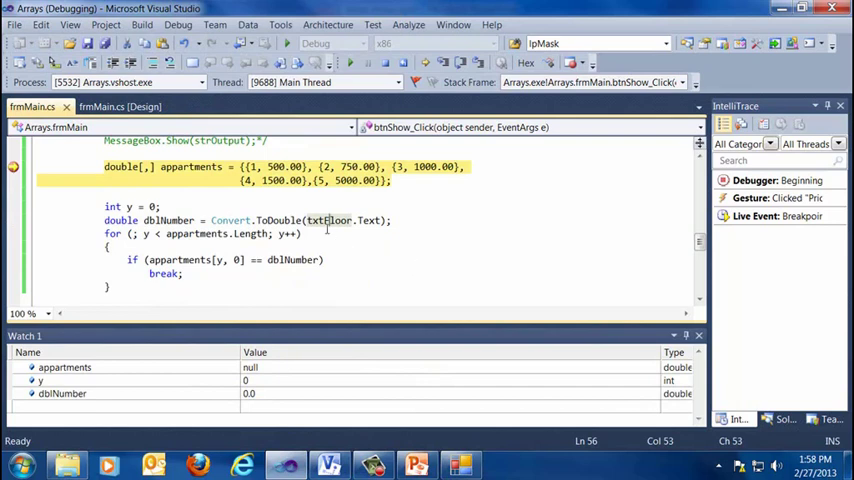
{"action": "key", "text": "F10"}
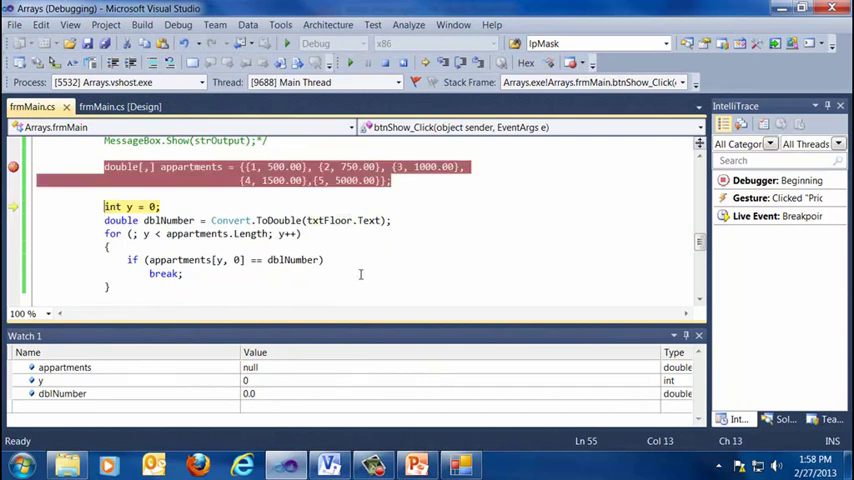
{"action": "left_click", "coordinate": [20, 367]}
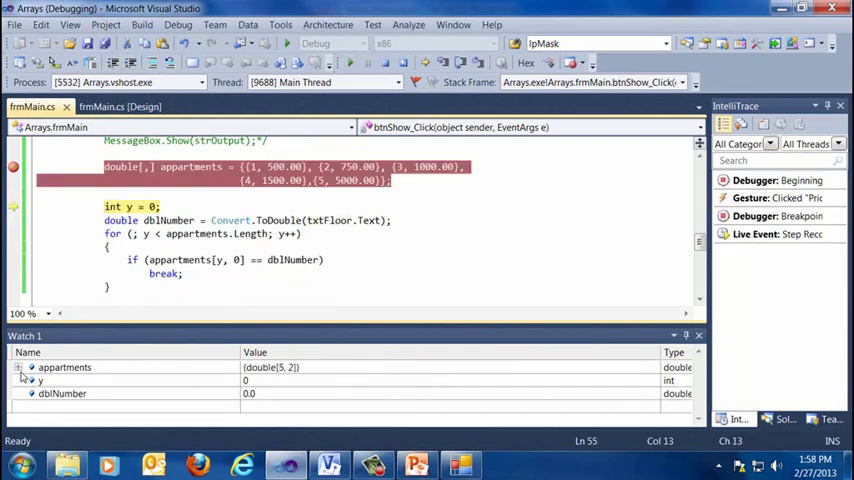
{"action": "left_click", "coordinate": [18, 367]}
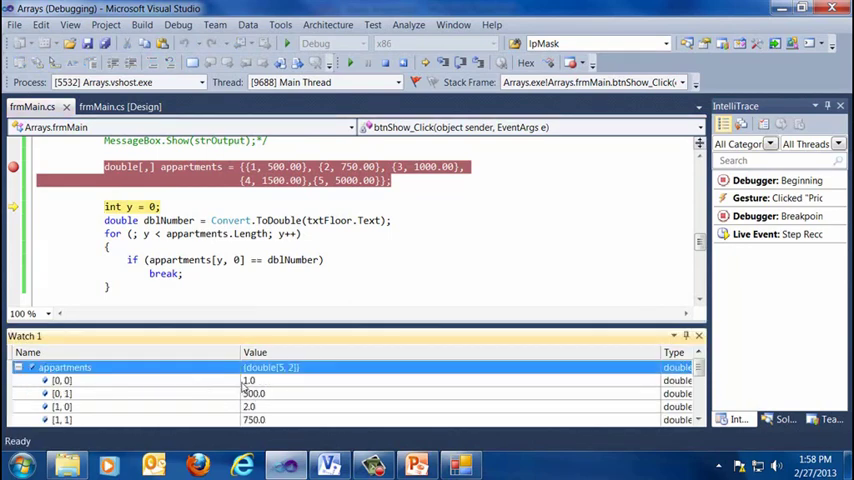
{"action": "mouse_move", "coordinate": [113, 403]}
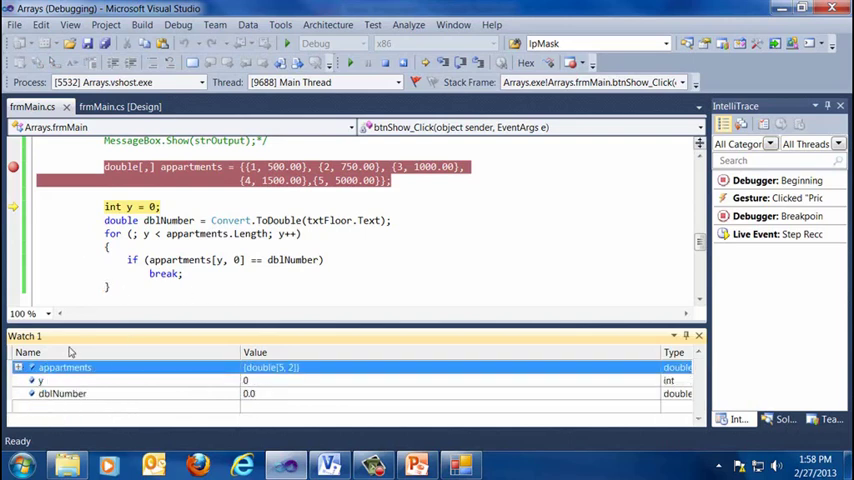
{"action": "mouse_move", "coordinate": [153, 338]}
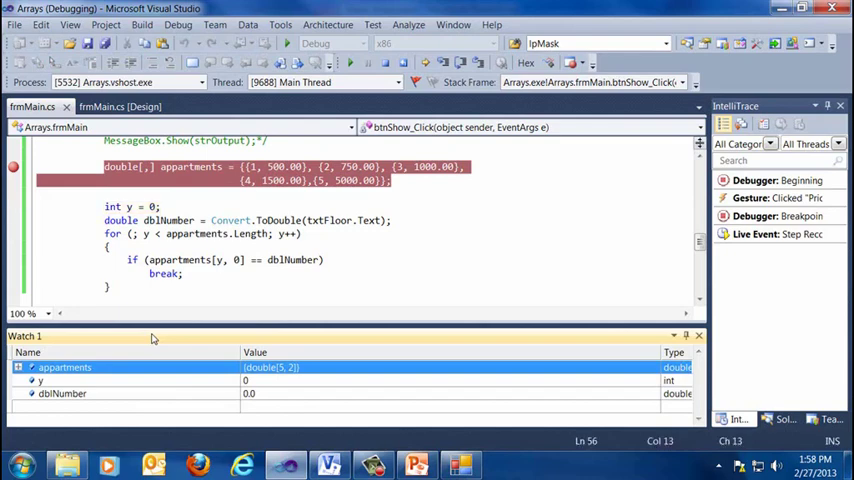
Step through the floor lookup loop until it exits with y 4 and dblNumber 5.0
{"action": "key", "text": "F10"}
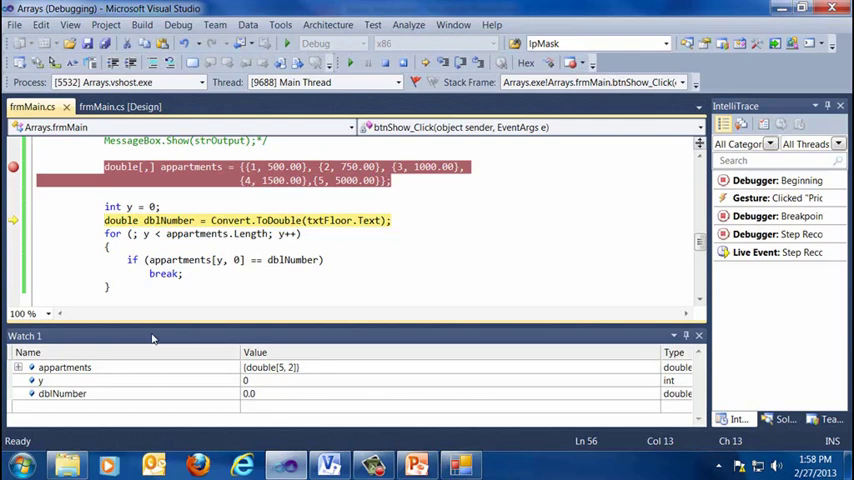
{"action": "key", "text": "F10"}
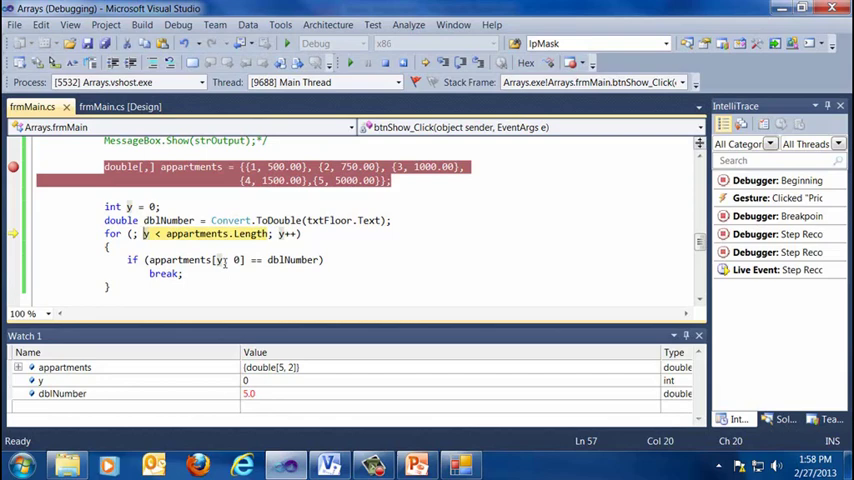
{"action": "key", "text": "F10"}
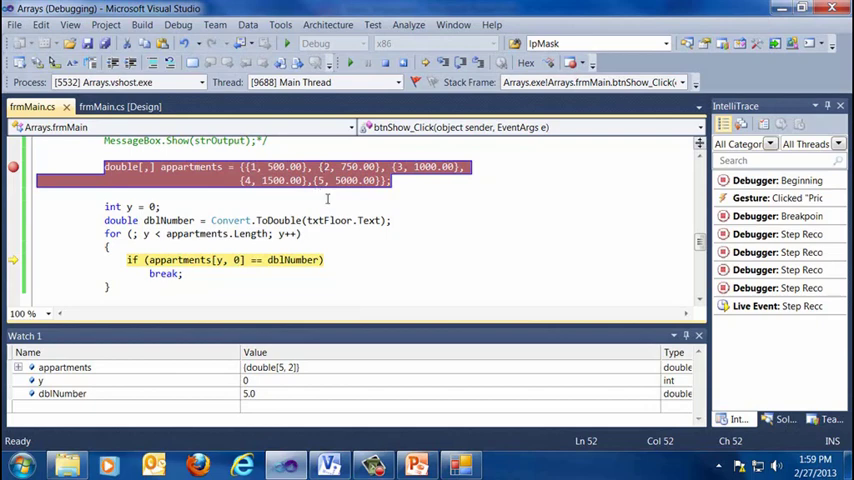
{"action": "scroll", "scroll_direction": "down", "scroll_amount": 3}
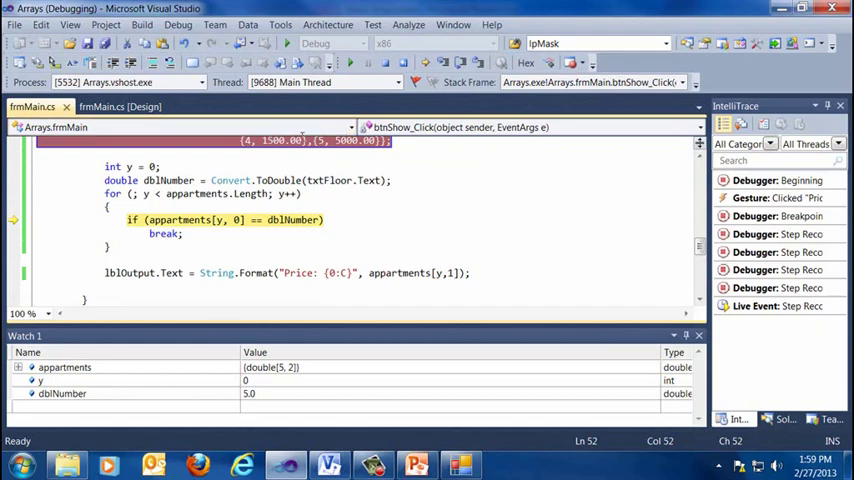
{"action": "left_click", "coordinate": [437, 272]}
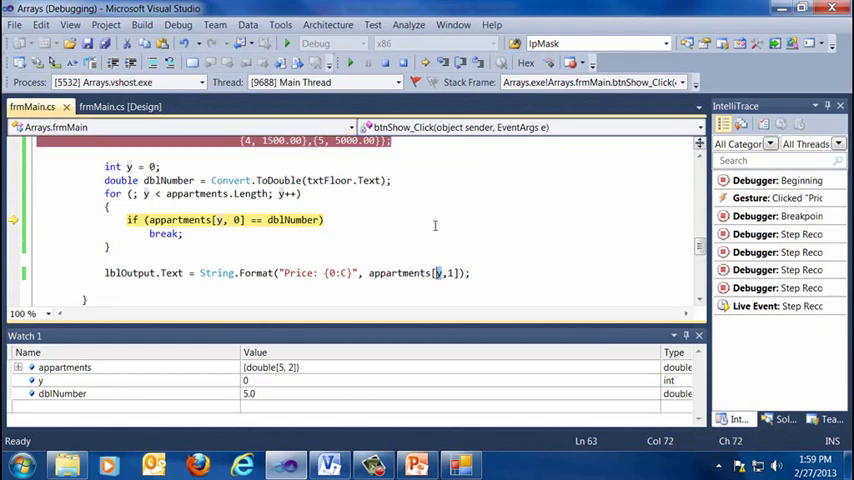
{"action": "key", "text": "F10"}
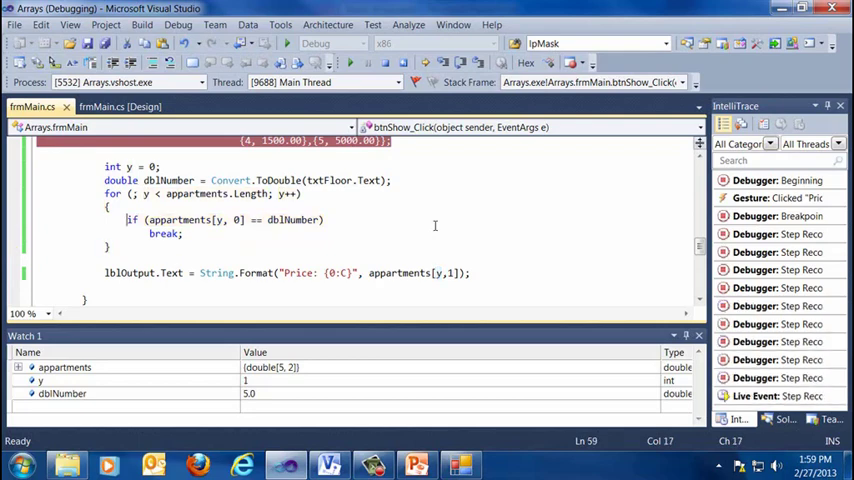
{"action": "key", "text": "F10"}
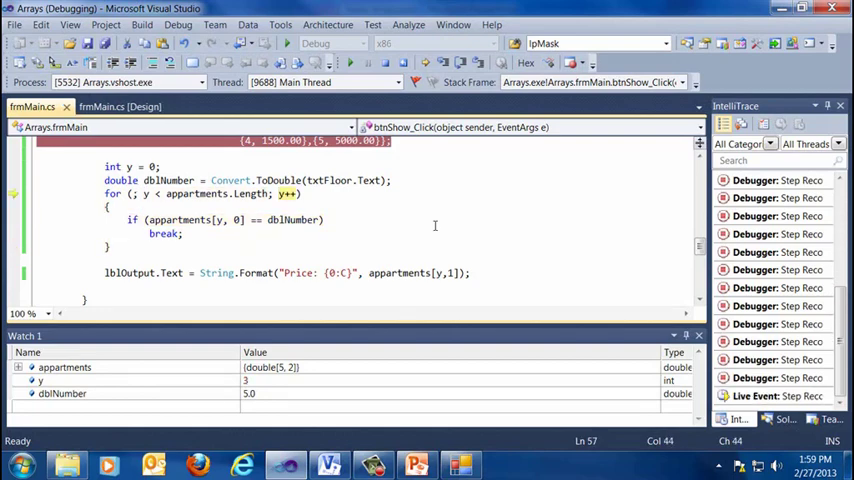
{"action": "key", "text": "F10"}
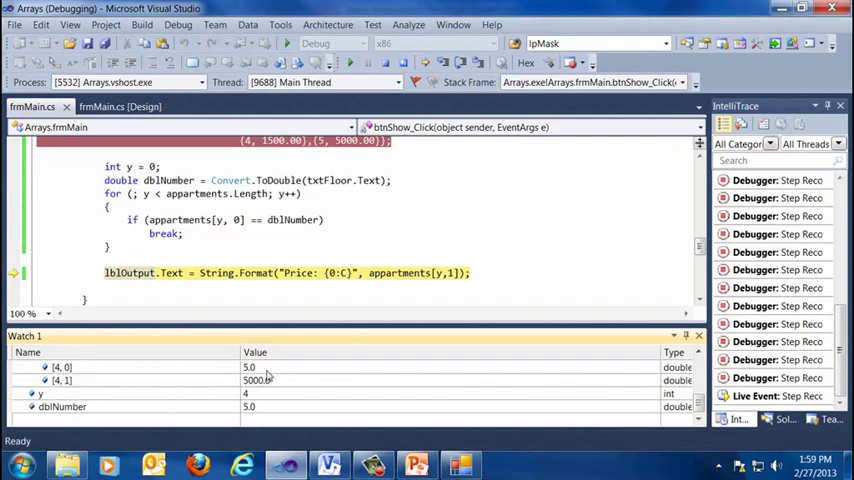
Expand a Watch 1 entry and scroll through the watched values
{"action": "left_click", "coordinate": [62, 367]}
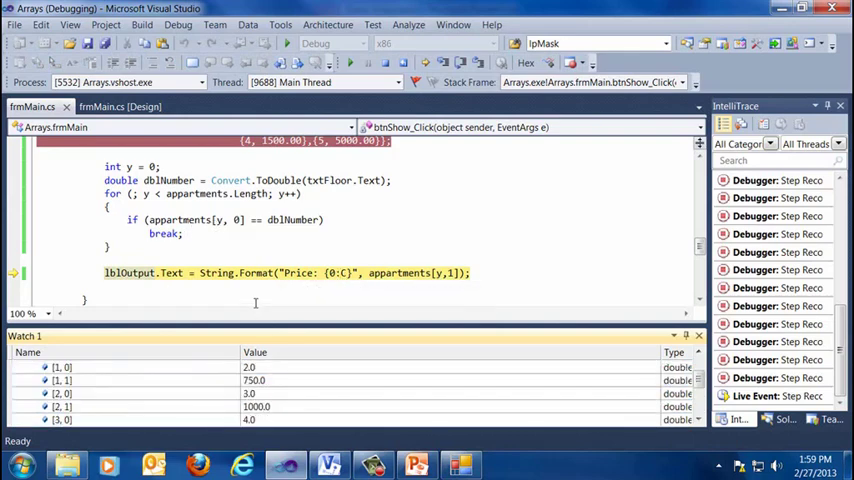
{"action": "scroll", "scroll_direction": "down", "scroll_amount": 3}
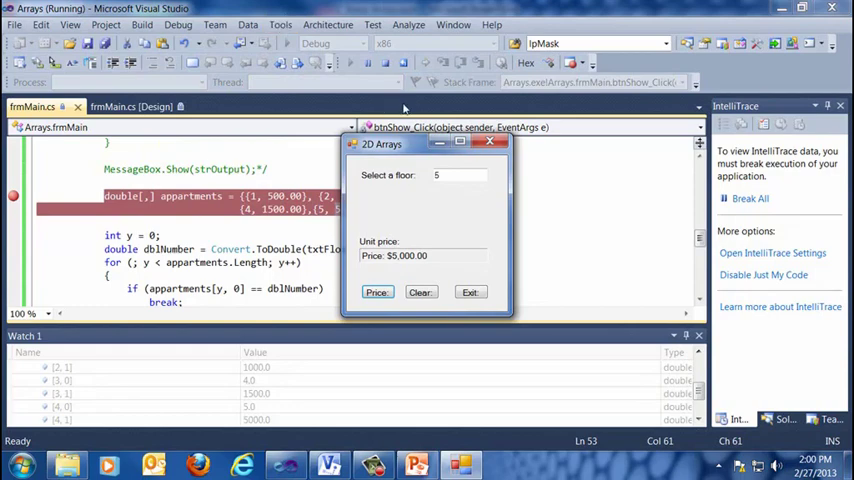
Exit the 2D Arrays form to end the program
{"action": "left_click", "coordinate": [420, 291]}
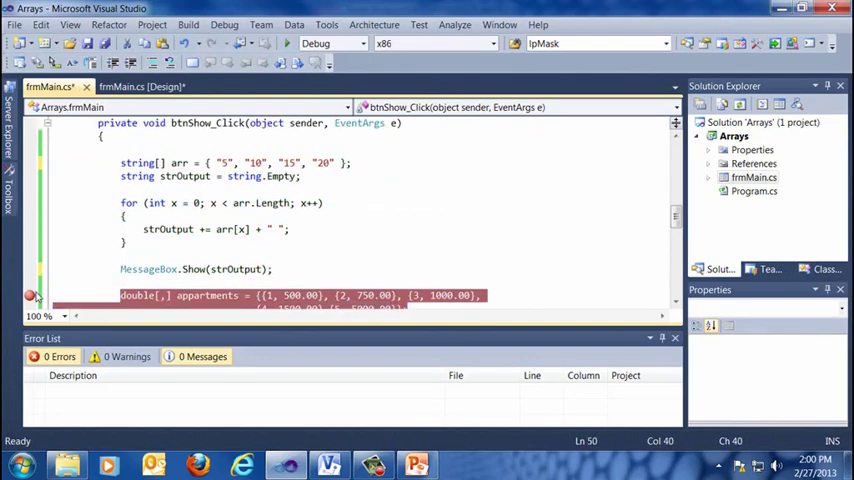
Scroll down to the apartments lookup code after clearing the breakpoint
{"action": "scroll", "scroll_direction": "down", "scroll_amount": 3}
{"action": "type", "text": "int y = 0;"}
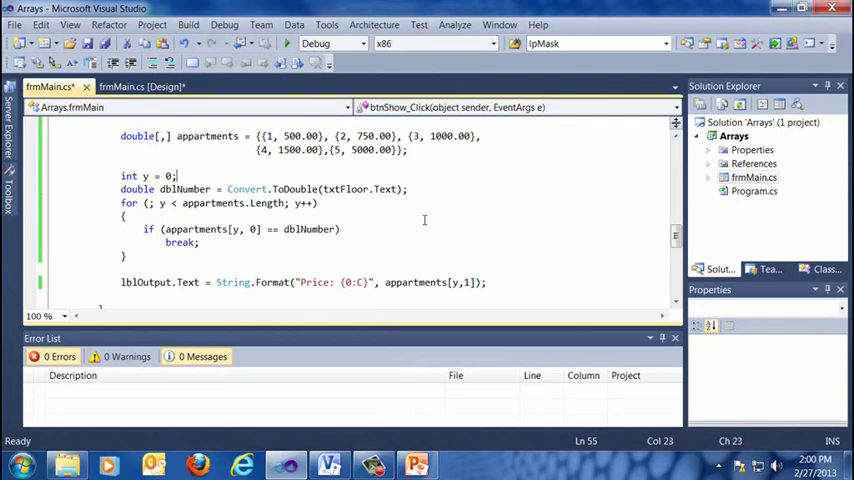
{"action": "mouse_move", "coordinate": [456, 434]}
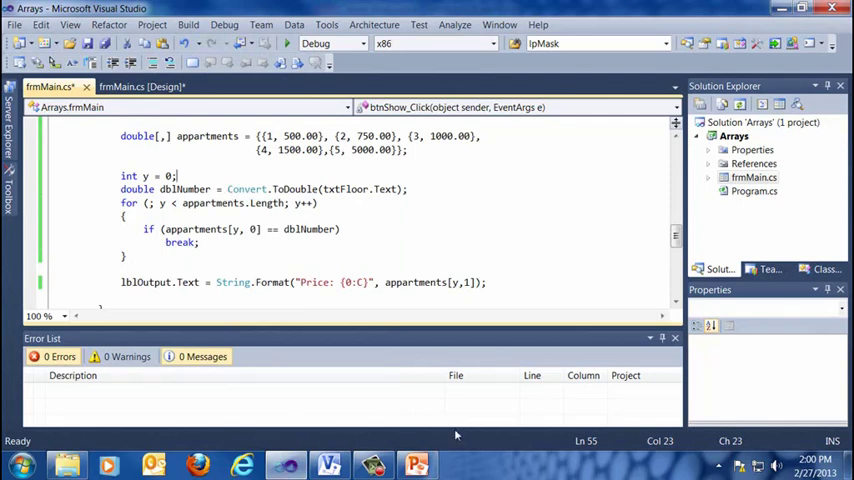